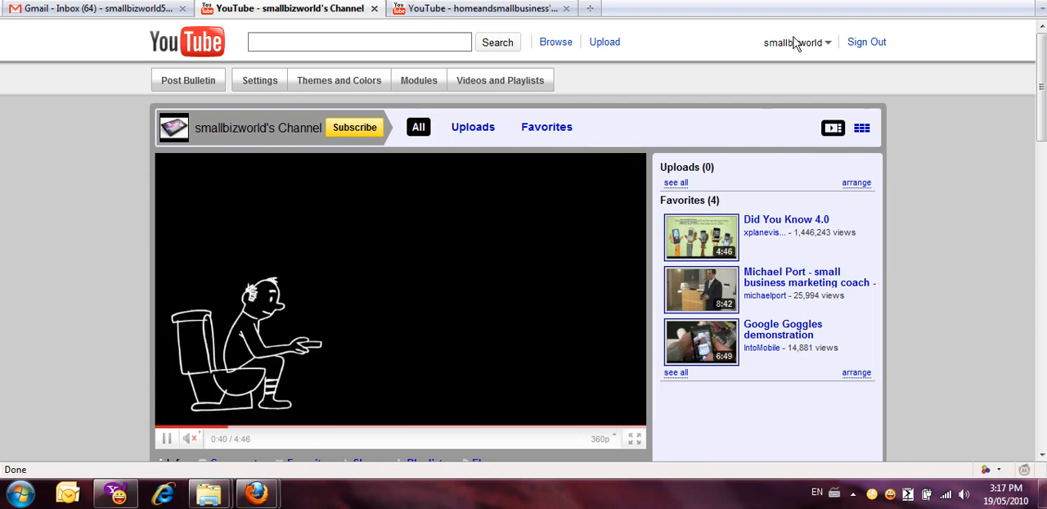
- Play the favorited Did You Know 4.0 video from the start in the channel player
left_click(798, 42)
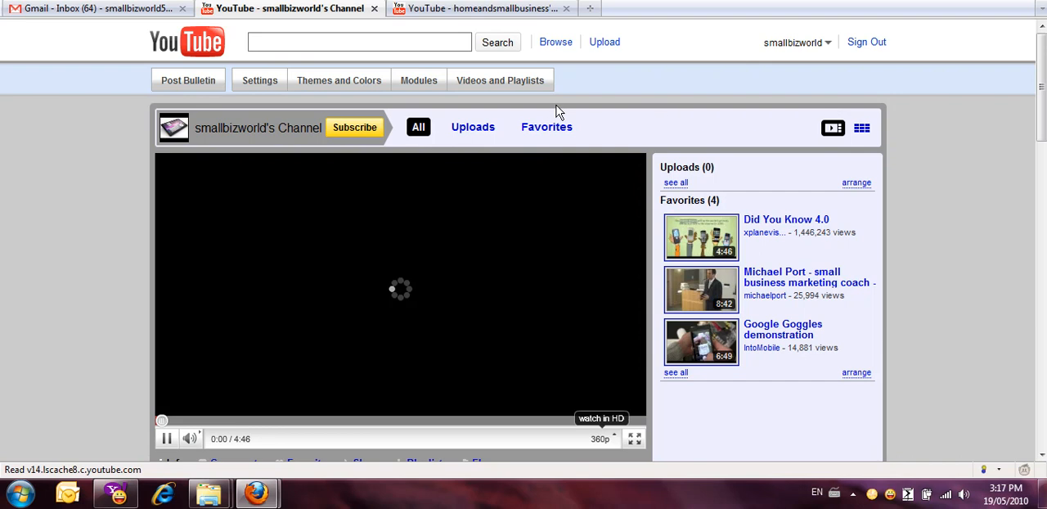
mouse_move(427, 92)
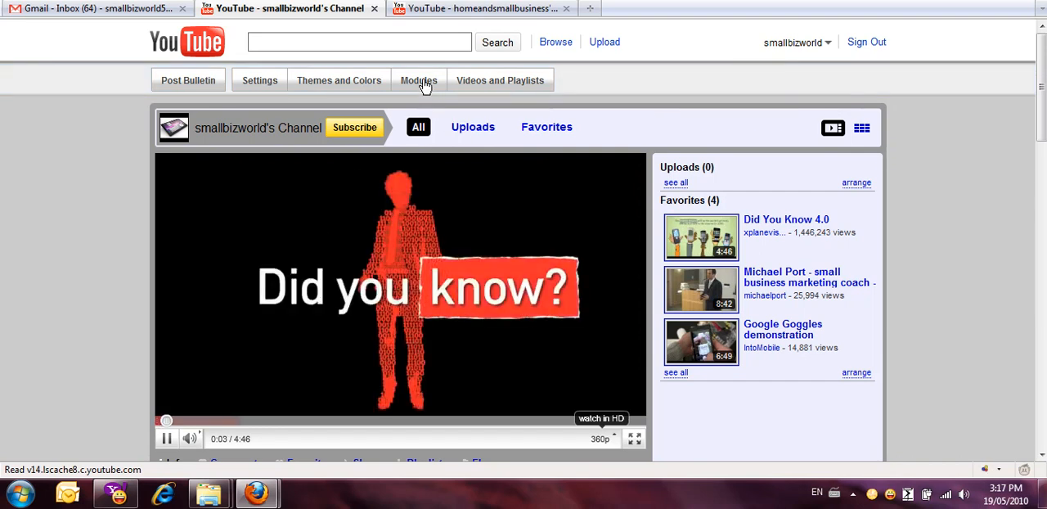
- Enable every channel module, including the other channels box, and save the module settings
left_click(418, 80)
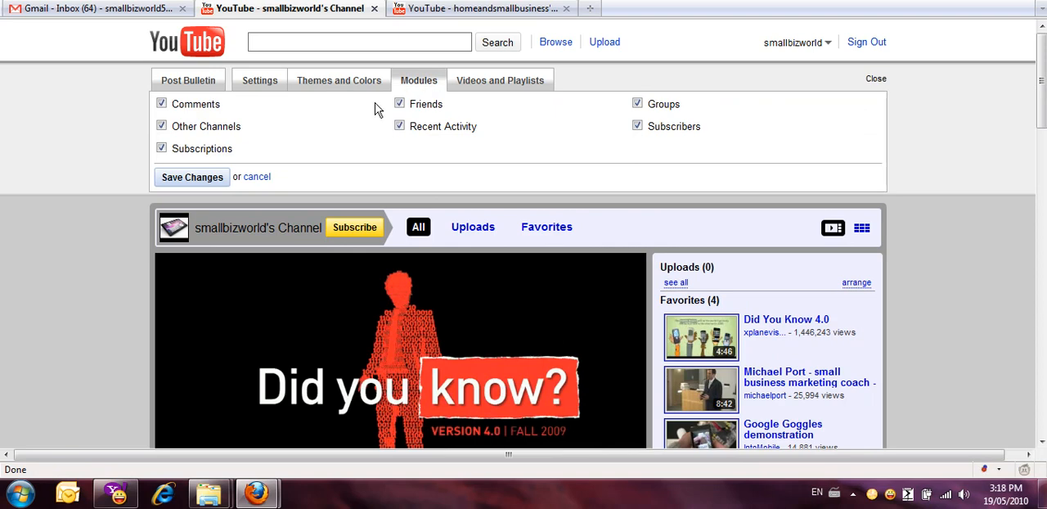
left_click(162, 126)
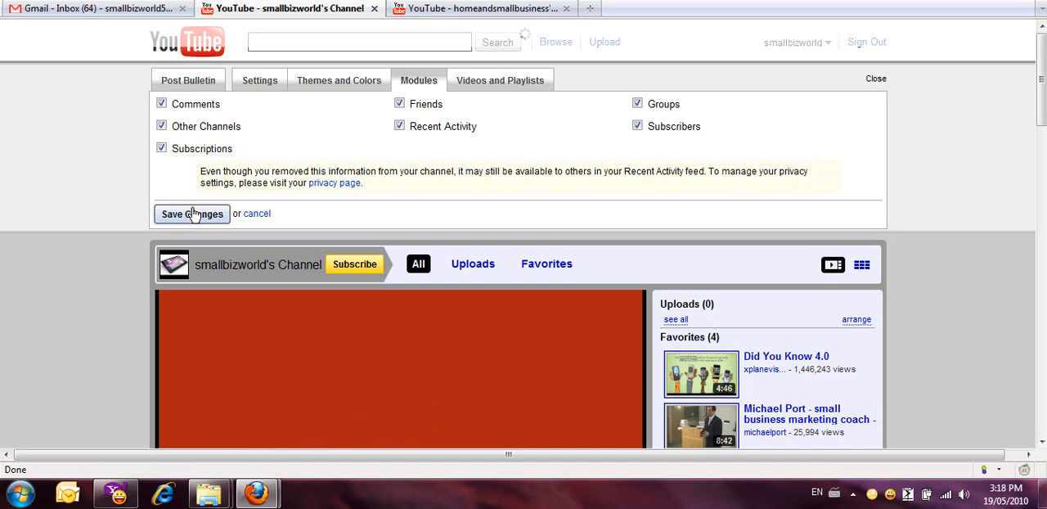
left_click(191, 213)
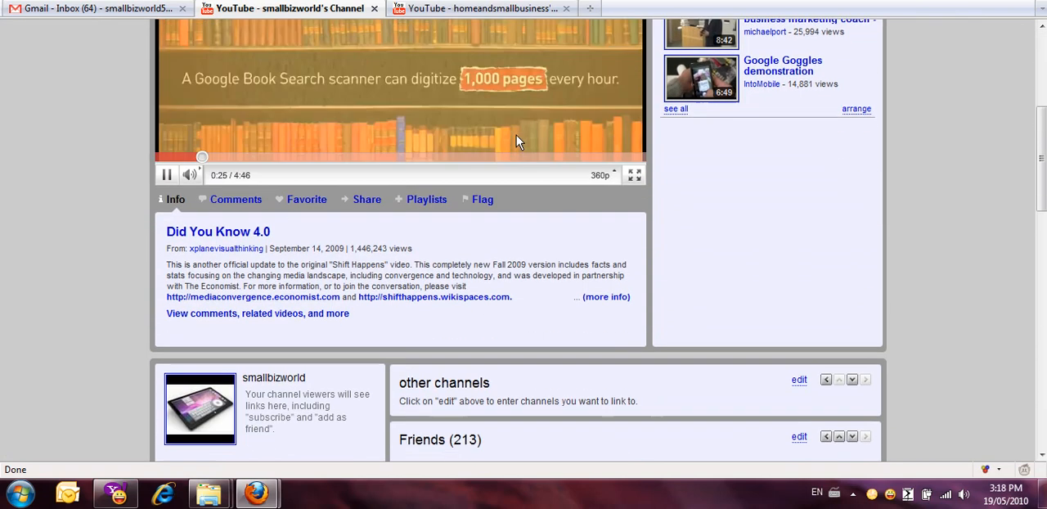
- Retitle the other channels box to 'Other Awesome People'
scroll("down", 3)
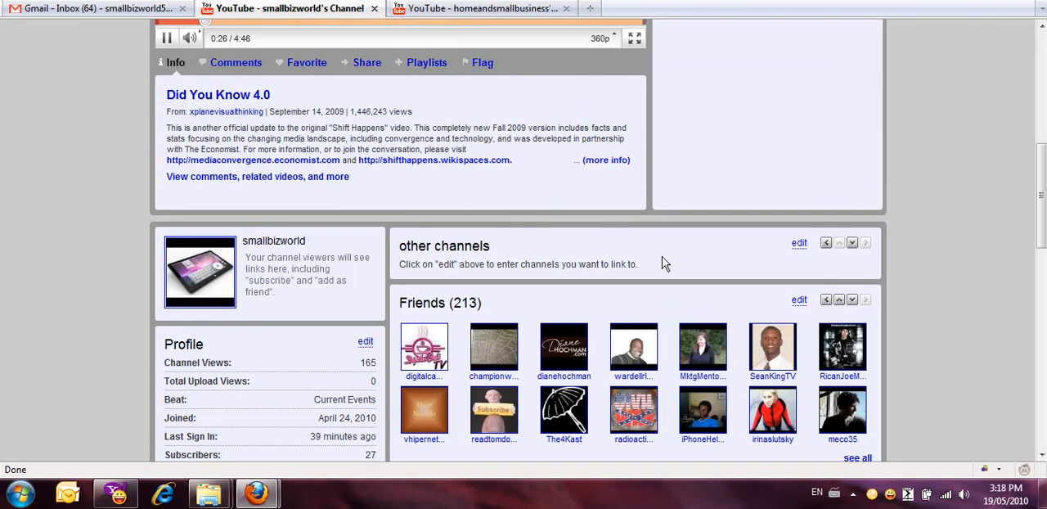
mouse_move(801, 260)
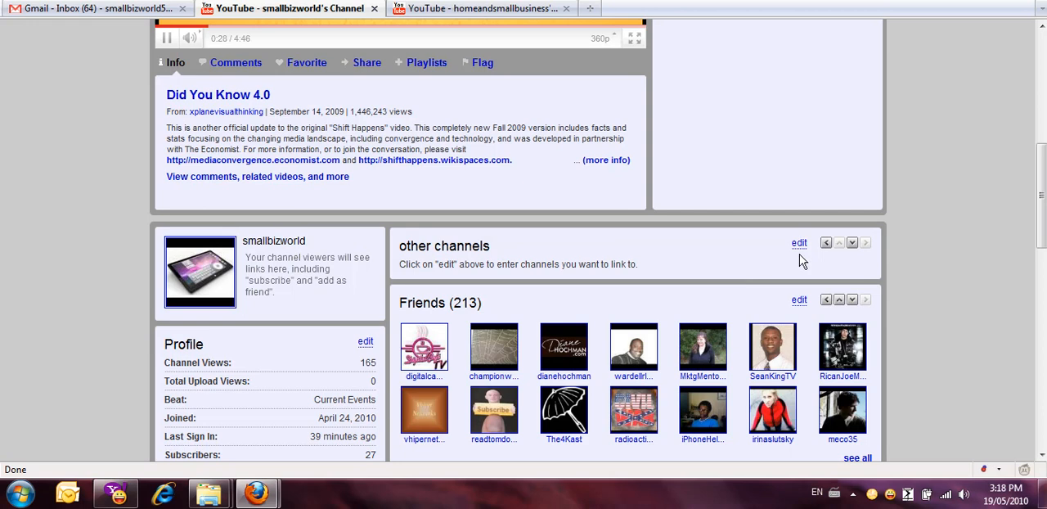
left_click(798, 242)
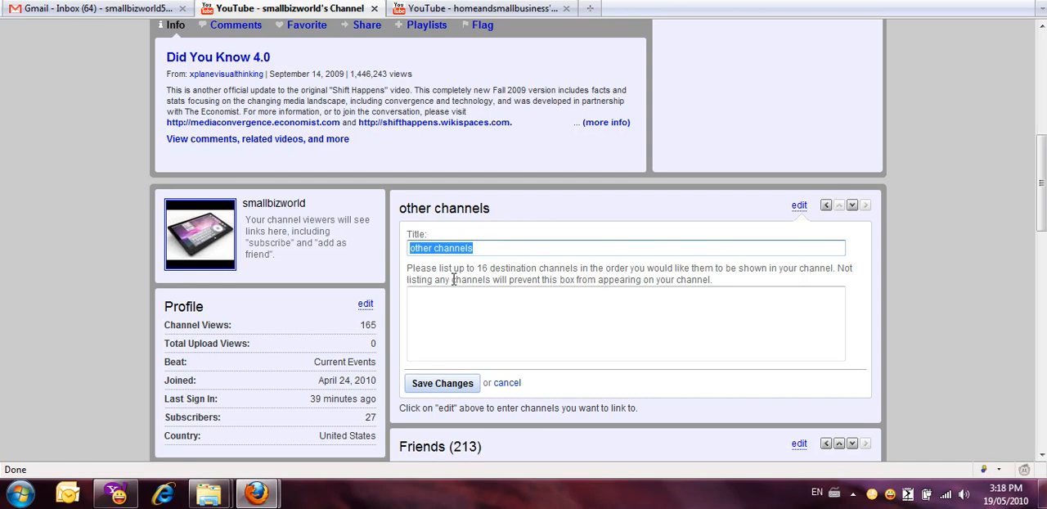
type("Other")
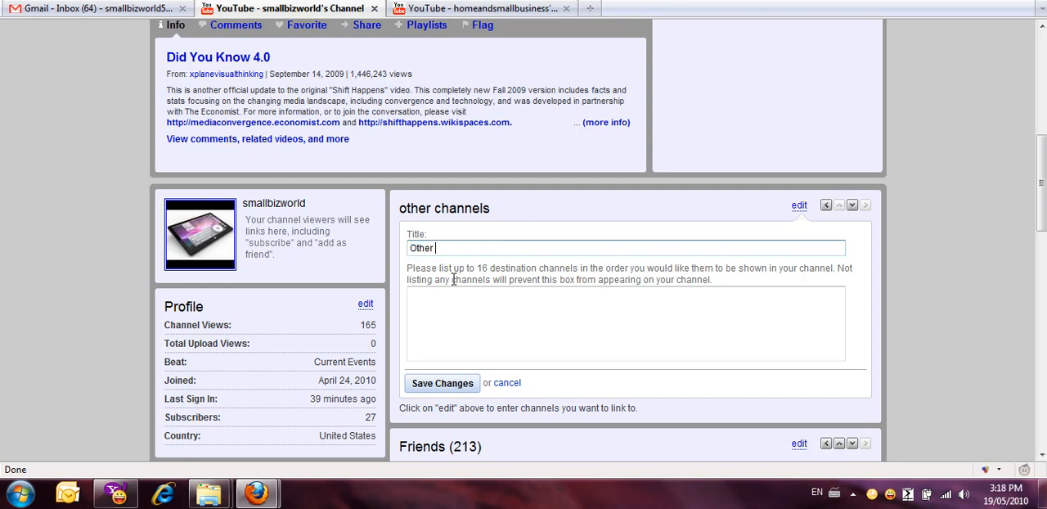
type("Awesome")
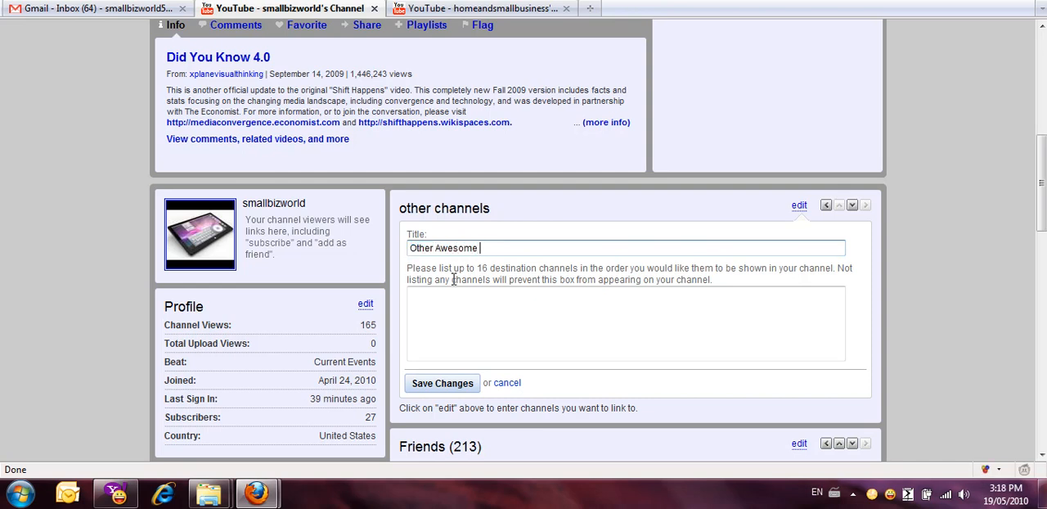
type("People")
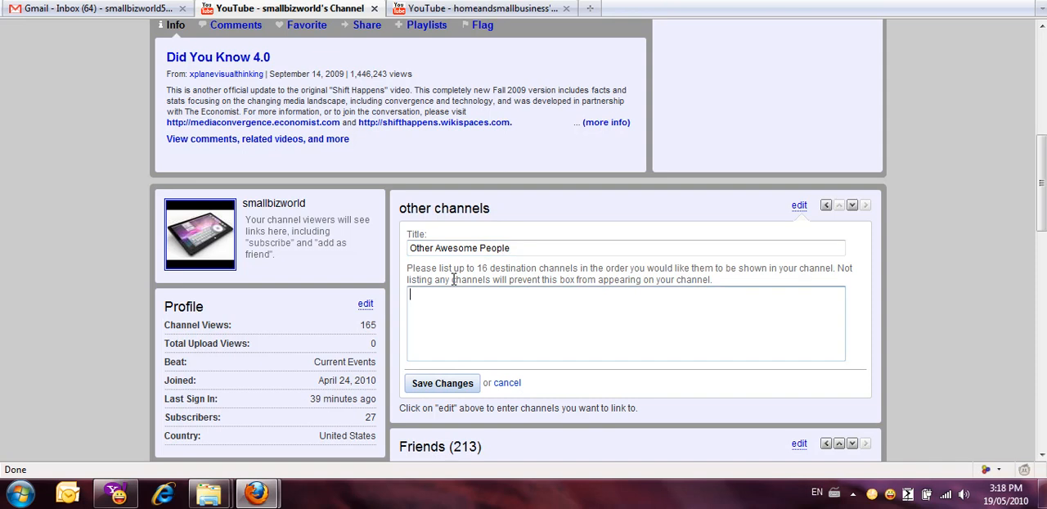
- List the channels homeandsmallbusiness and weshaz57 in the box
type("homeandsmallbusiness")
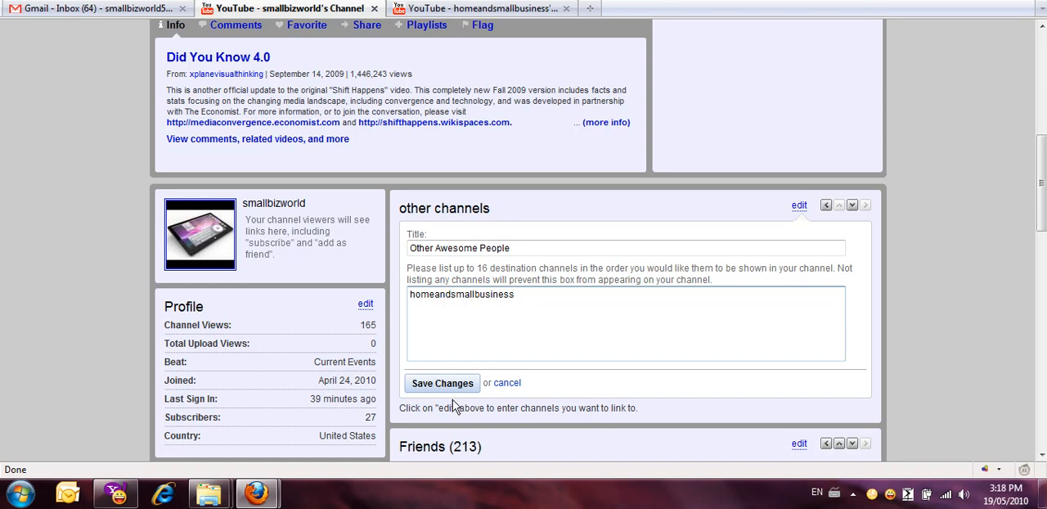
type("wesh")
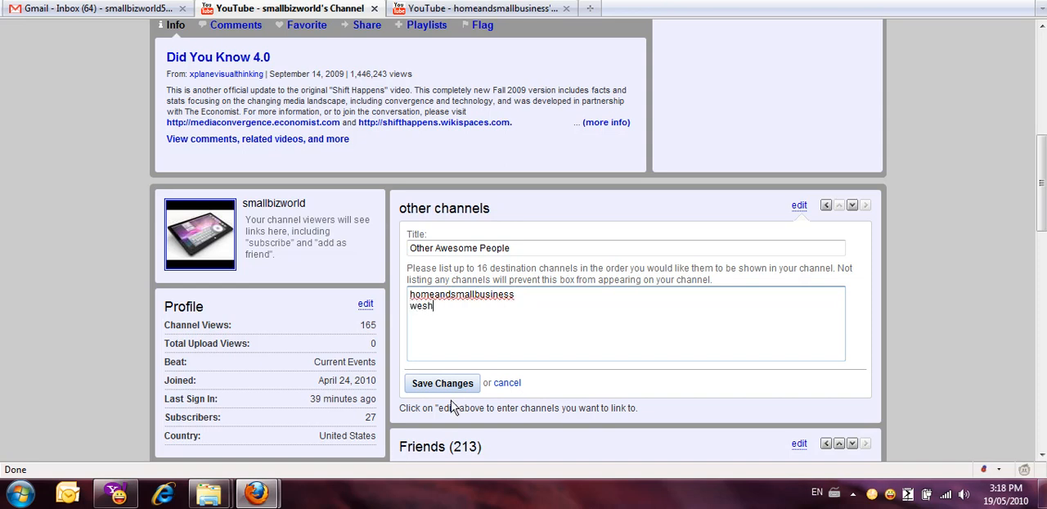
type("az57")
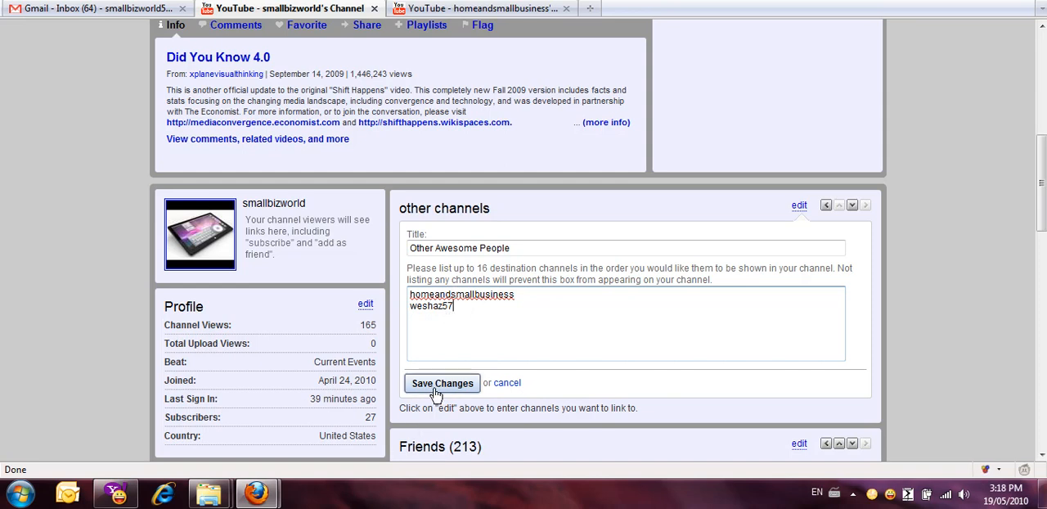
- Save the box so it shows Home And Small Business World and Home And Small Business Advice
left_click(442, 383)
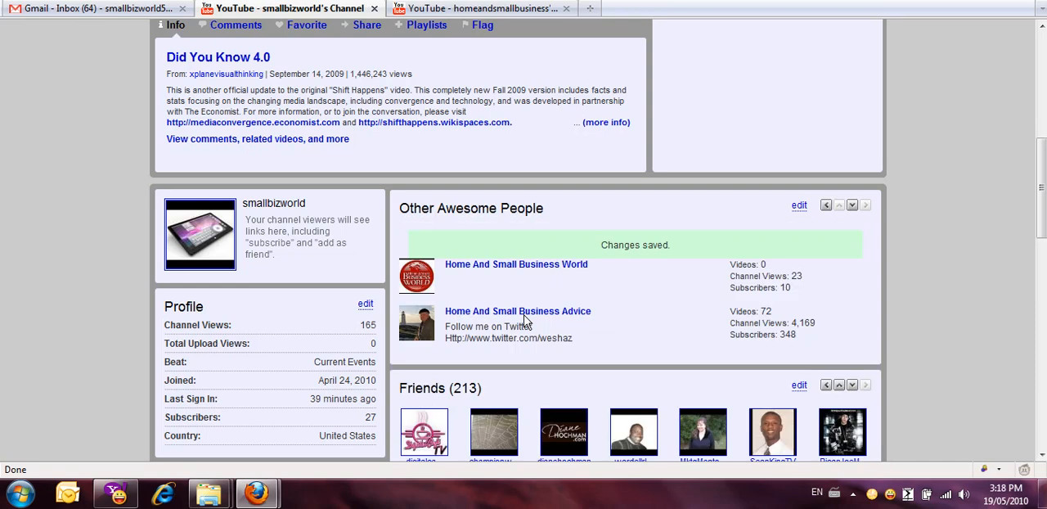
mouse_move(659, 286)
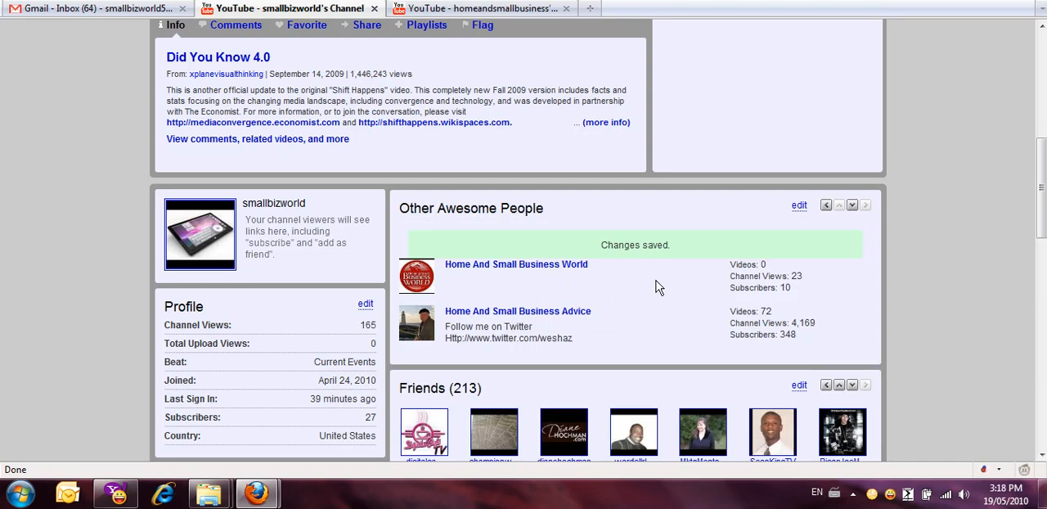
mouse_move(546, 323)
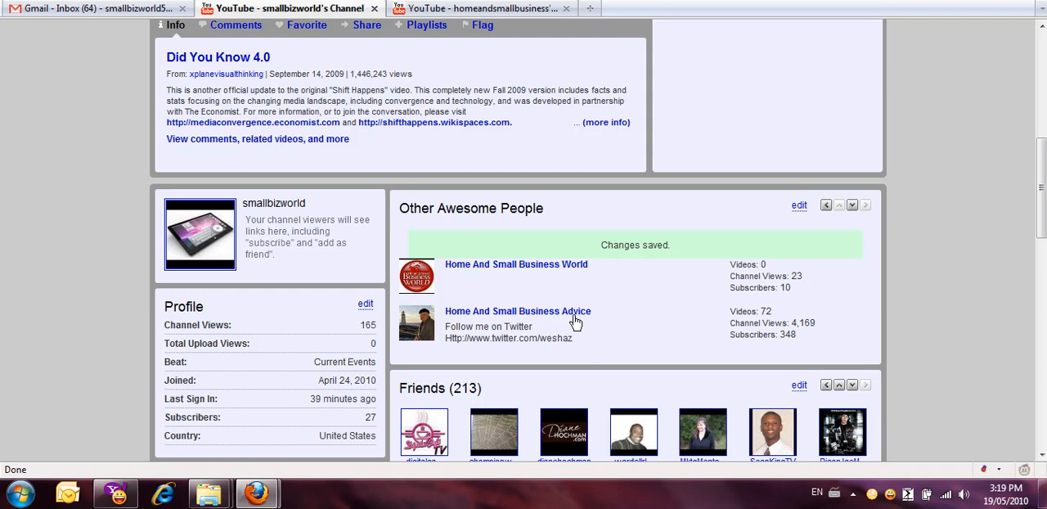
scroll("down", 3)
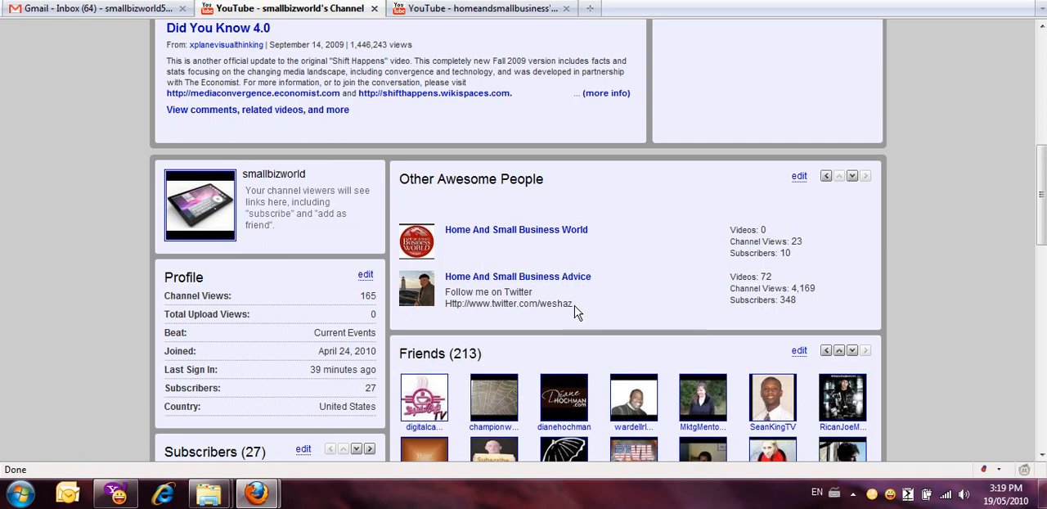
scroll("down", 3)
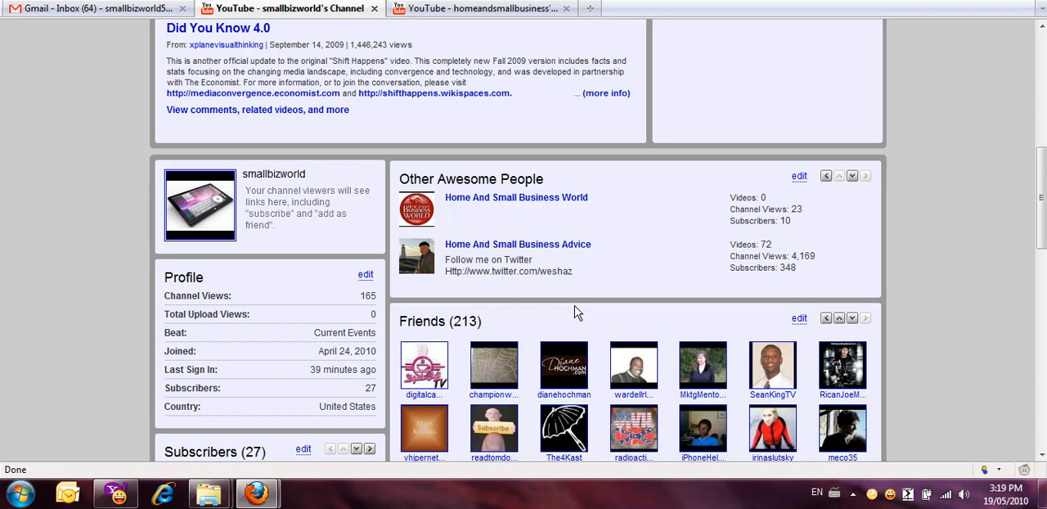
mouse_move(481, 291)
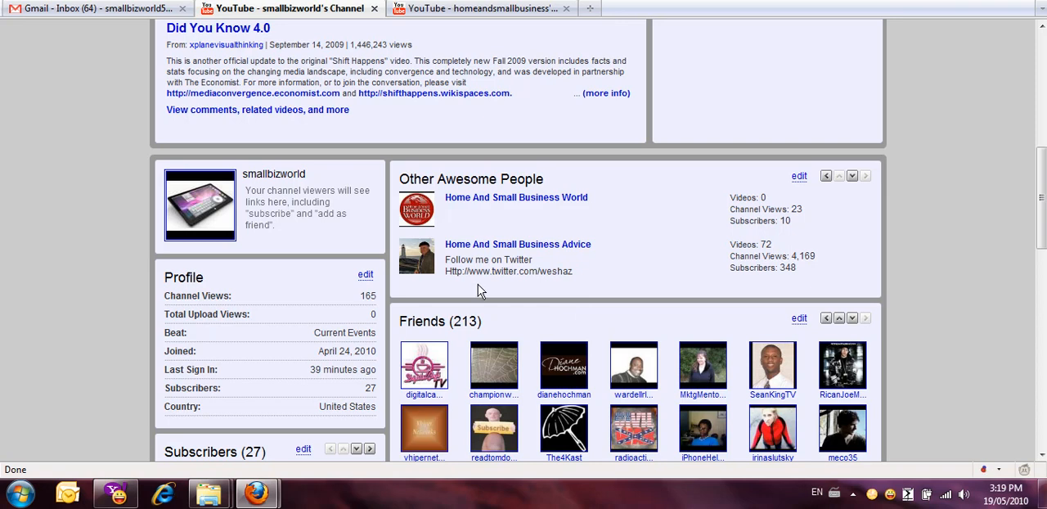